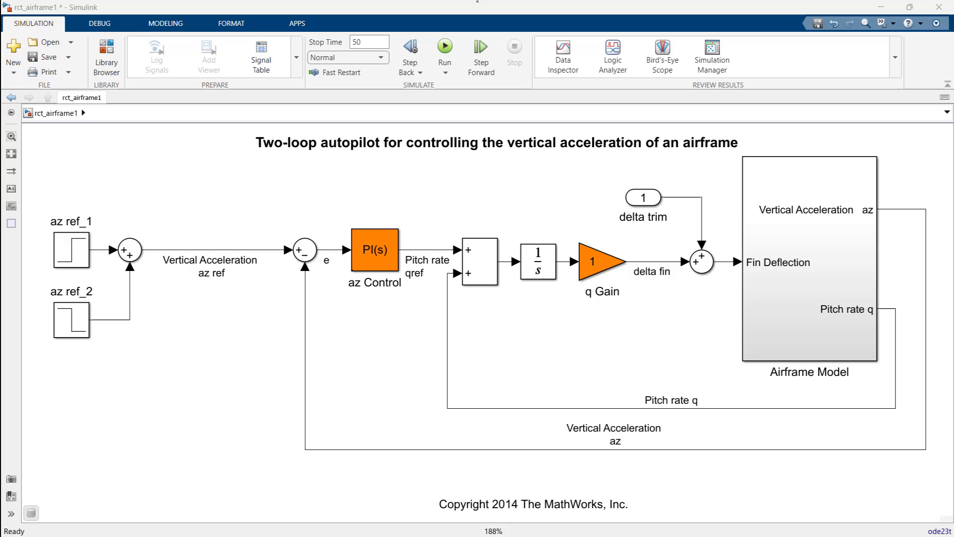
# Step: Turn on logging for the az ref, qref, delta fin, az and q signal lines
pyautogui.doubleClick(809, 261)
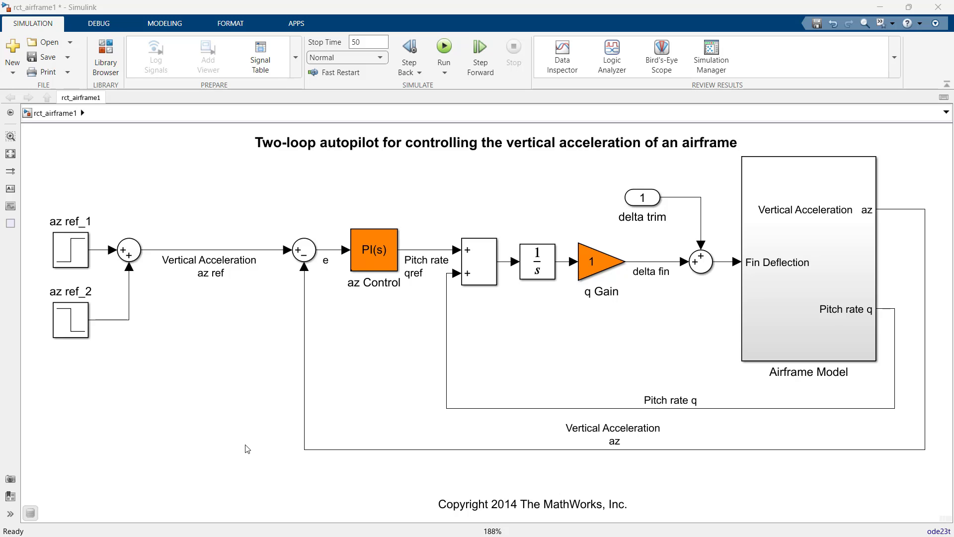
pyautogui.moveTo(256, 278)
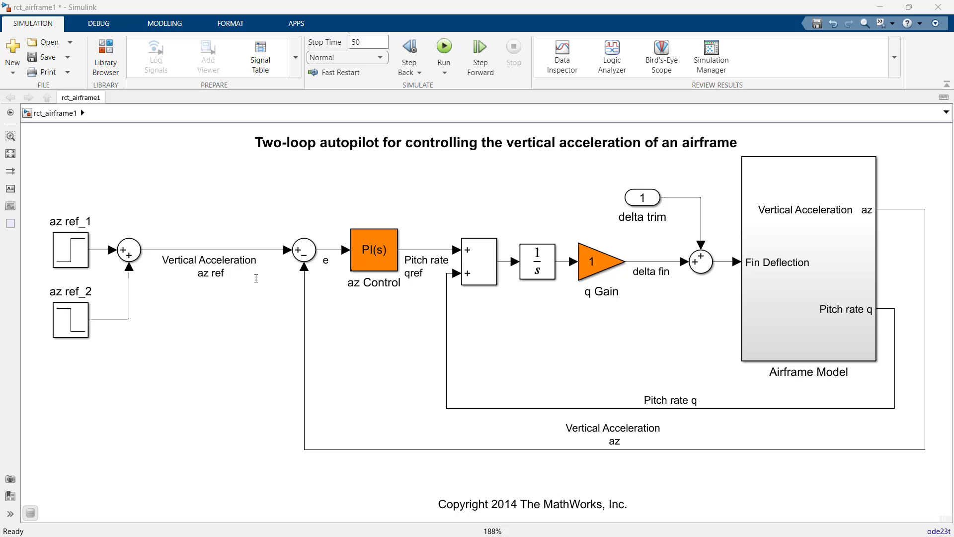
pyautogui.click(210, 249)
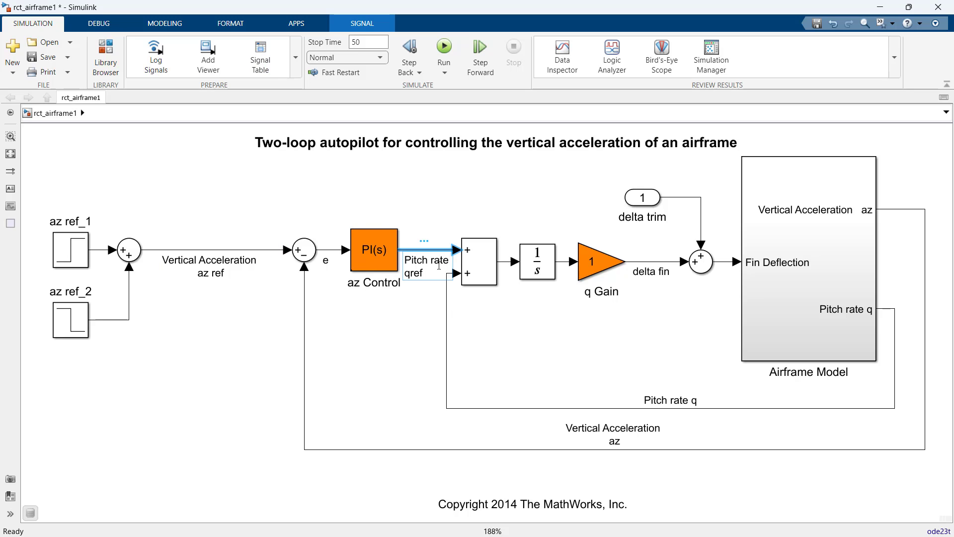
pyautogui.click(481, 411)
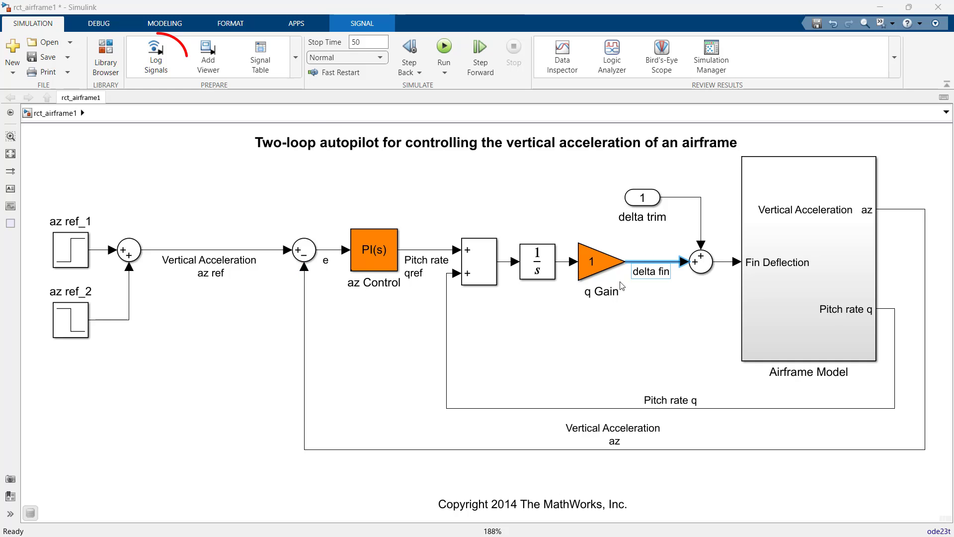
pyautogui.click(155, 56)
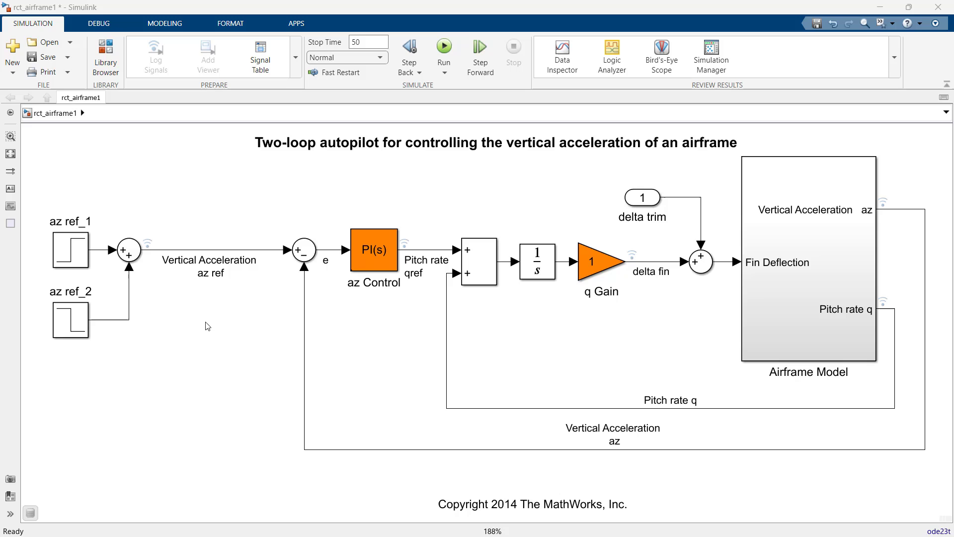
pyautogui.moveTo(335, 228)
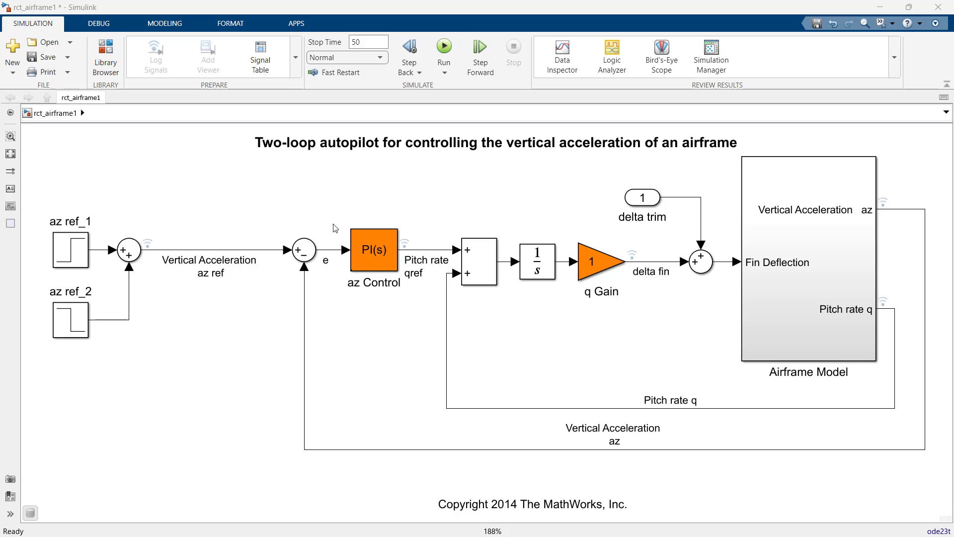
pyautogui.moveTo(462, 102)
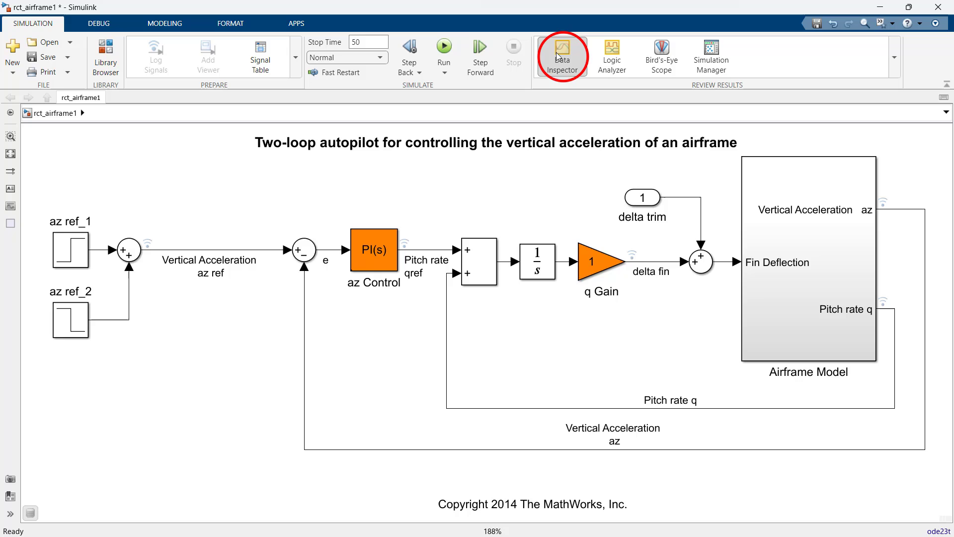
# Step: Open Data Inspector in a 1-over-2 layout: az with az ref, q with qref, delta fin
pyautogui.click(563, 51)
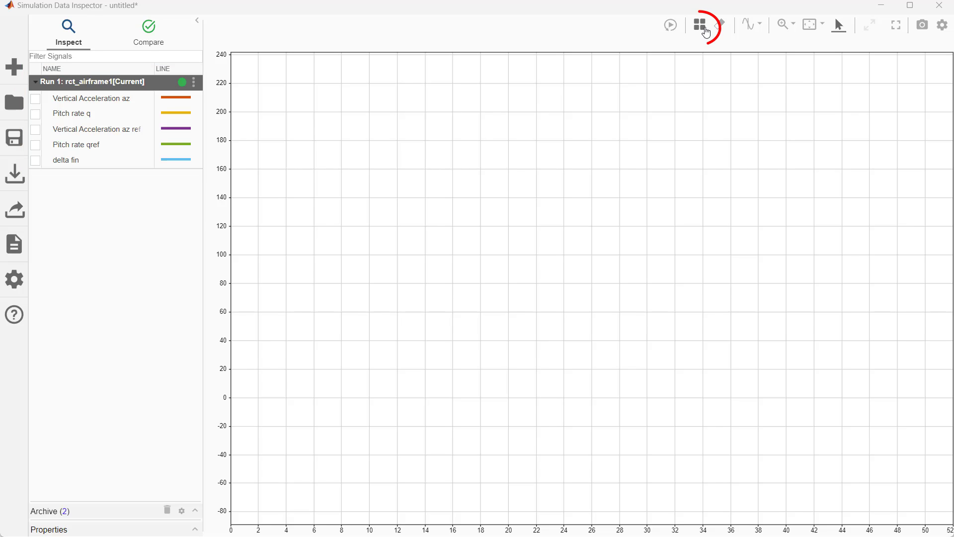
pyautogui.click(698, 23)
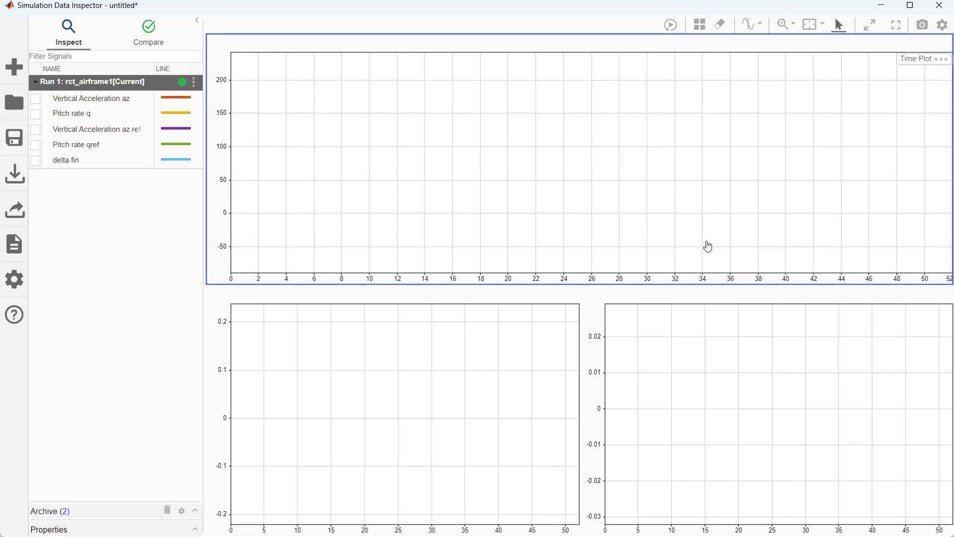
pyautogui.click(35, 98)
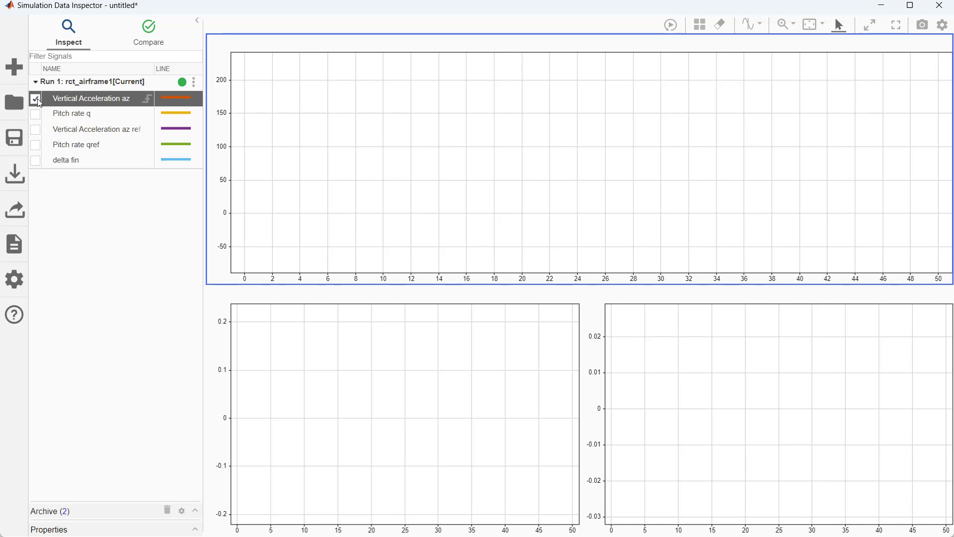
pyautogui.click(35, 129)
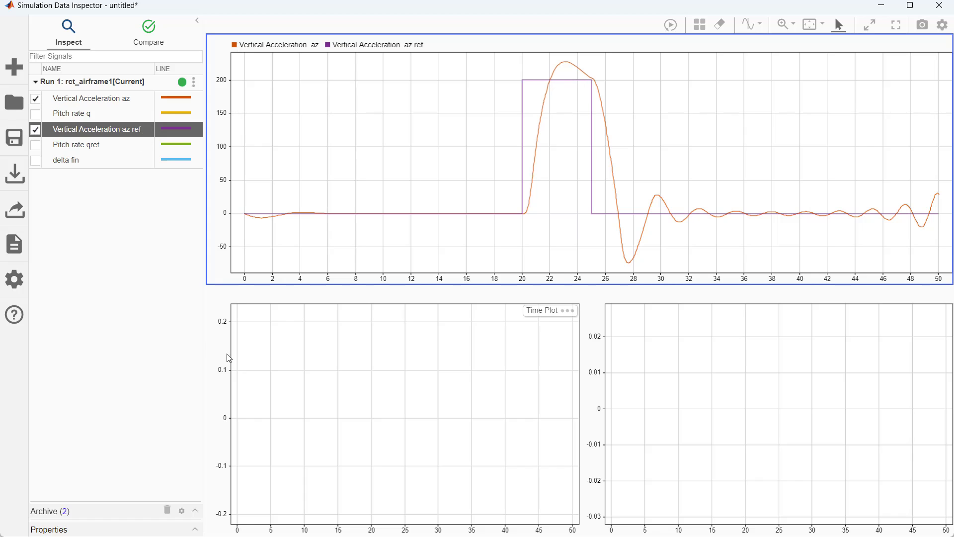
pyautogui.click(35, 114)
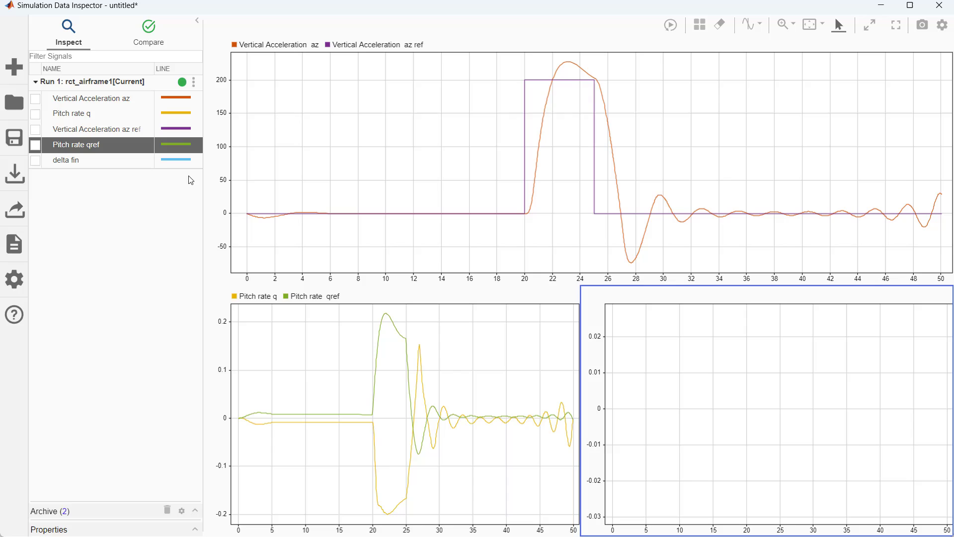
pyautogui.click(35, 160)
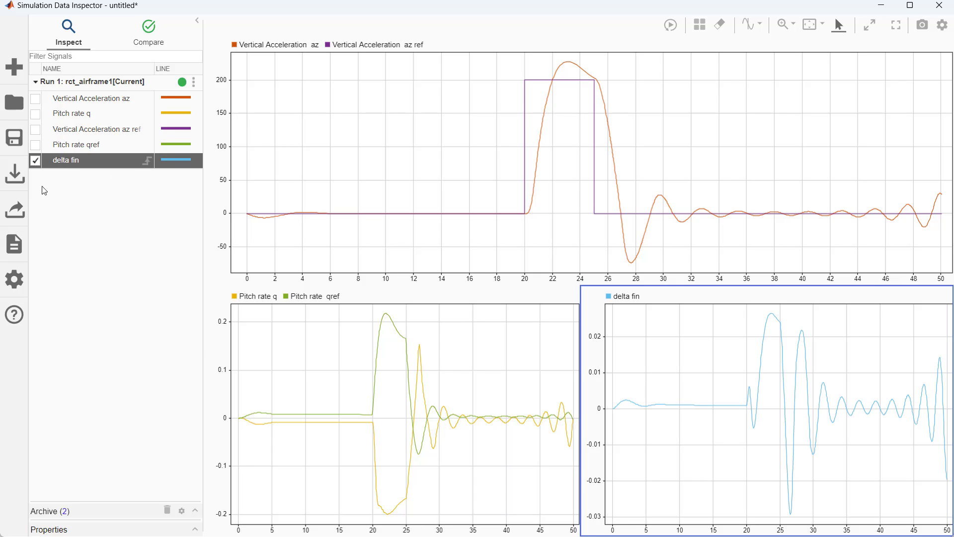
pyautogui.moveTo(196, 349)
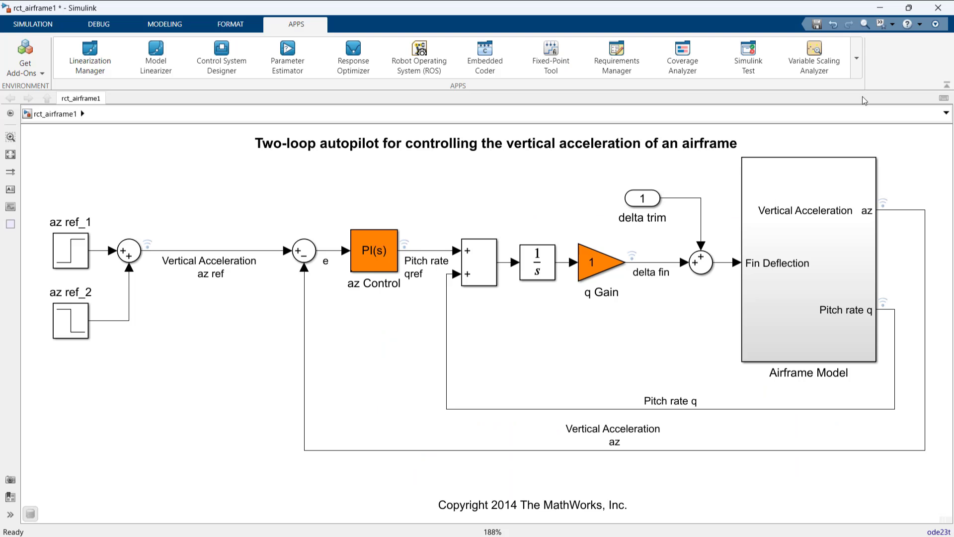
# Step: Launch Control System Tuner and linearize at a simulation snapshot of t = 20 s
pyautogui.click(856, 59)
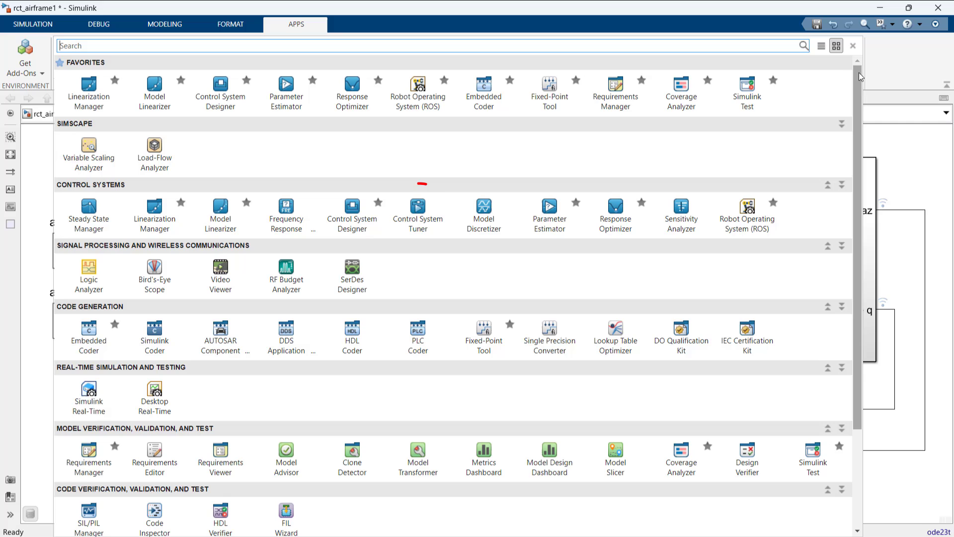
pyautogui.moveTo(418, 224)
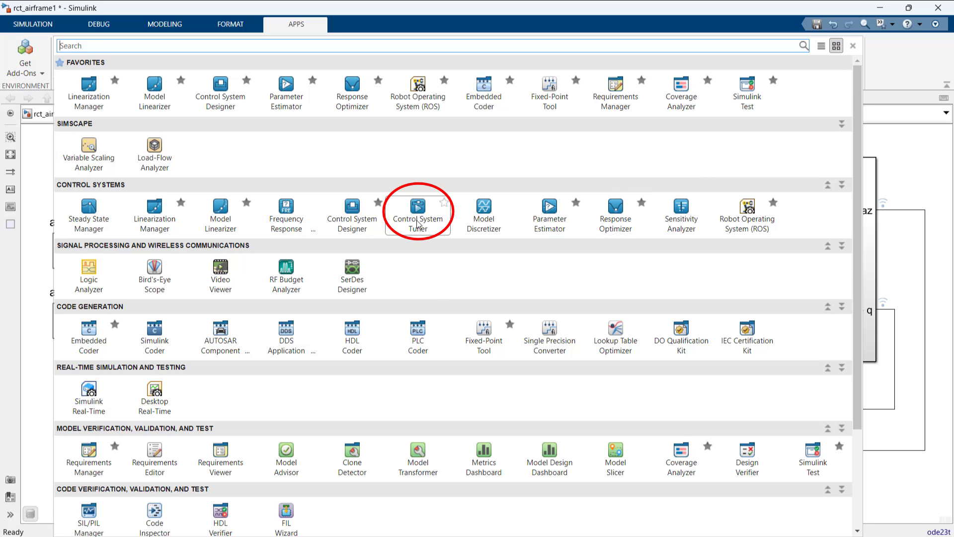
pyautogui.click(418, 205)
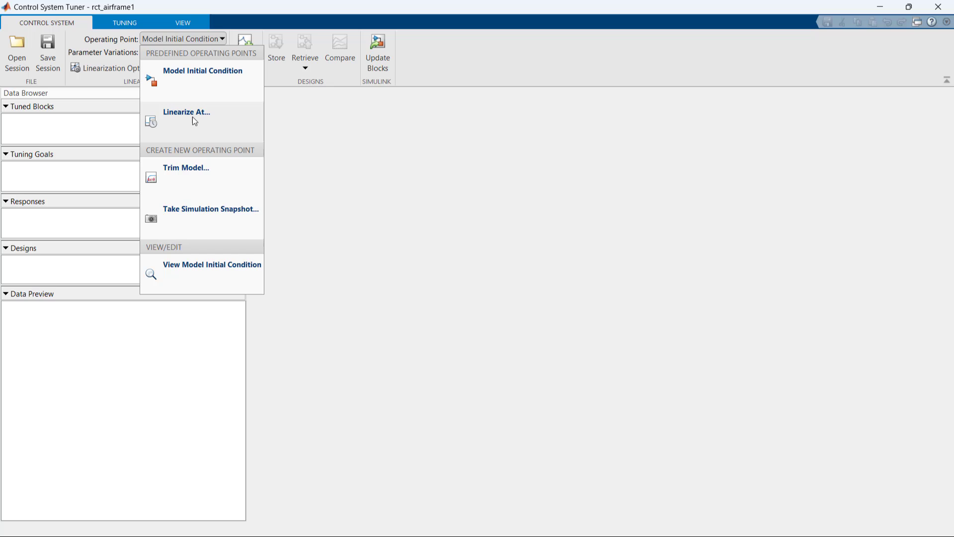
pyautogui.click(187, 112)
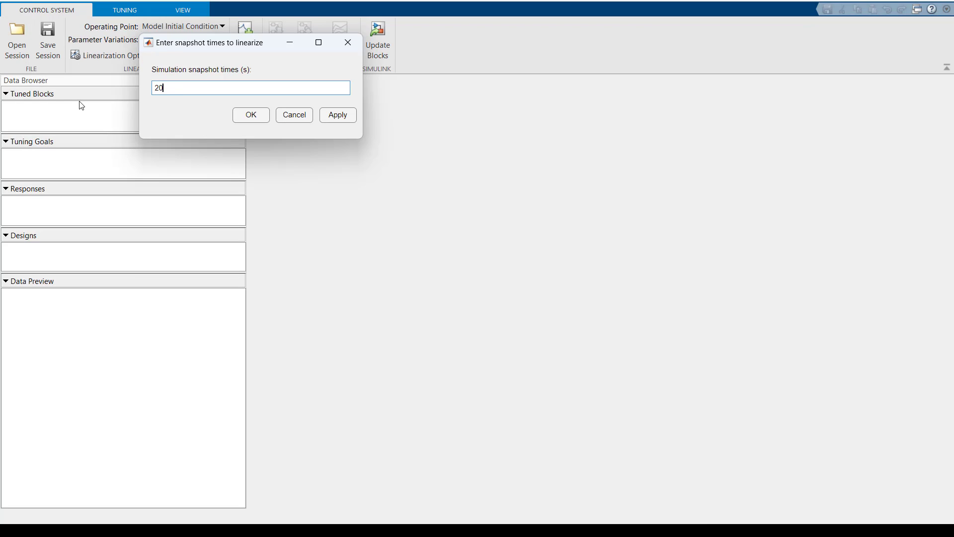
pyautogui.click(250, 115)
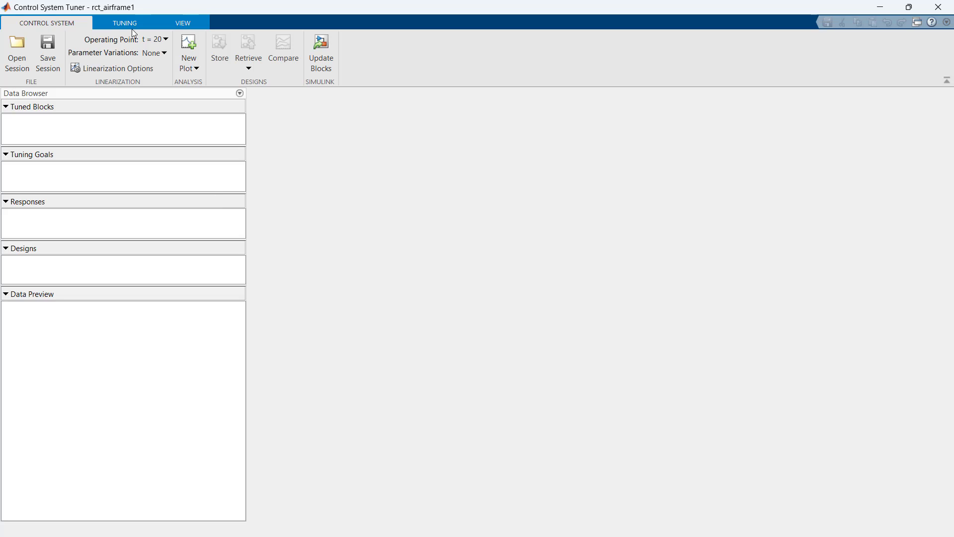
pyautogui.click(127, 23)
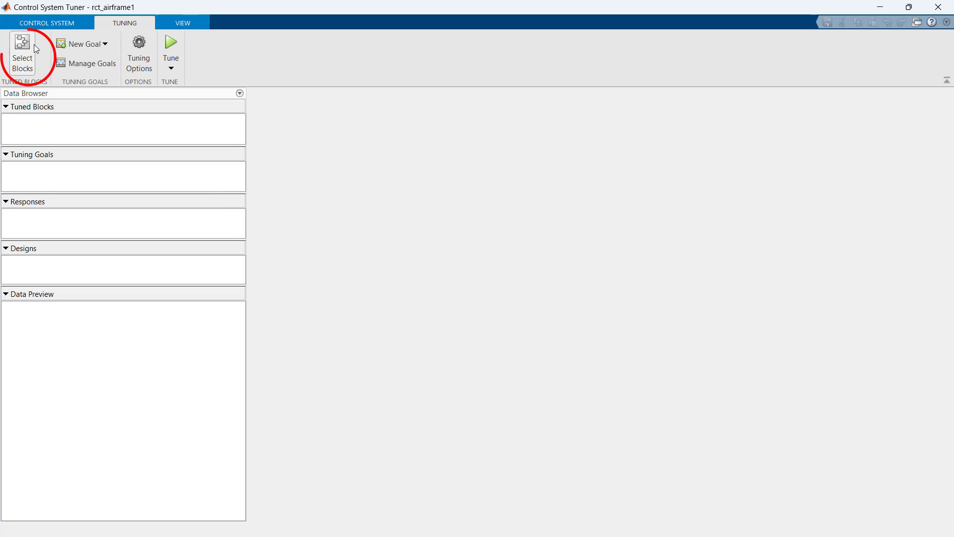
# Step: Add az Control and q Gain to the tuned blocks list, then close the panel
pyautogui.click(23, 52)
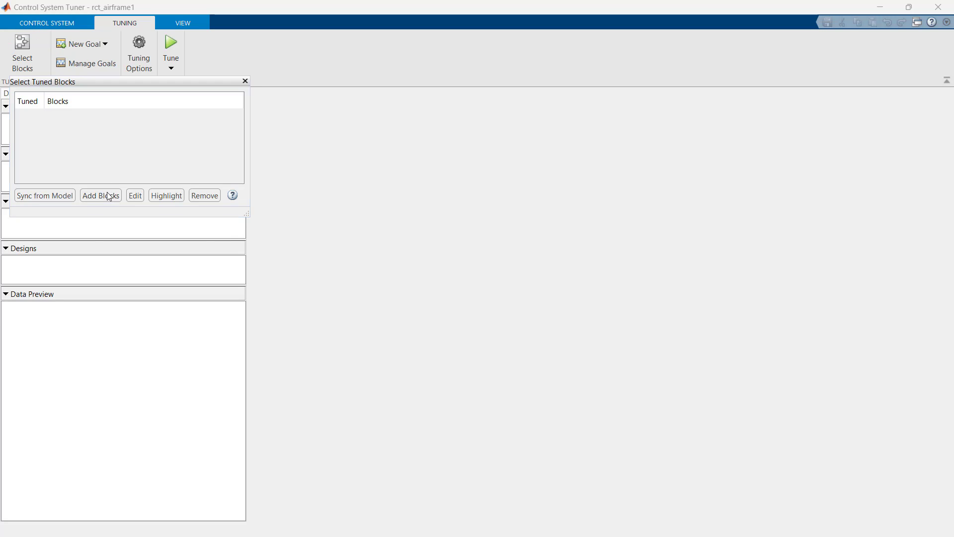
pyautogui.click(101, 195)
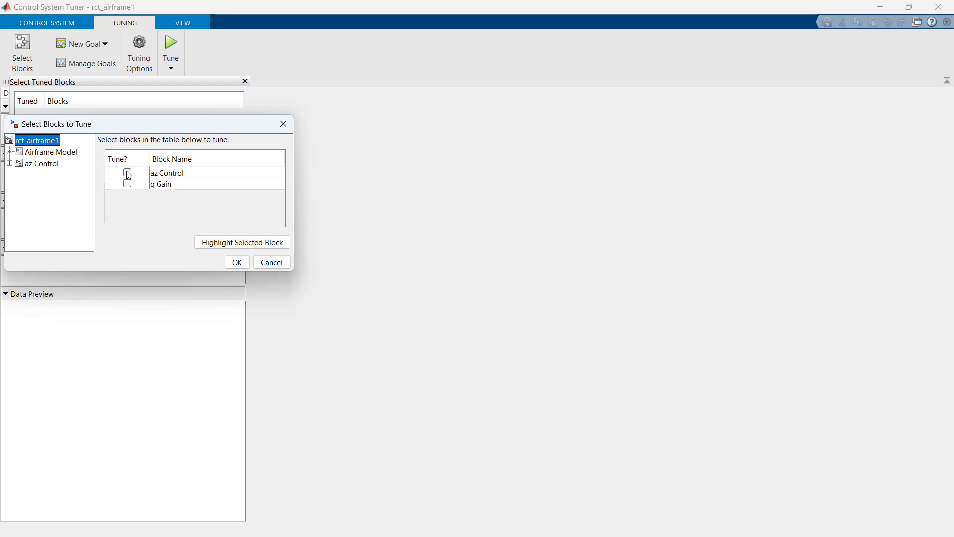
pyautogui.click(127, 173)
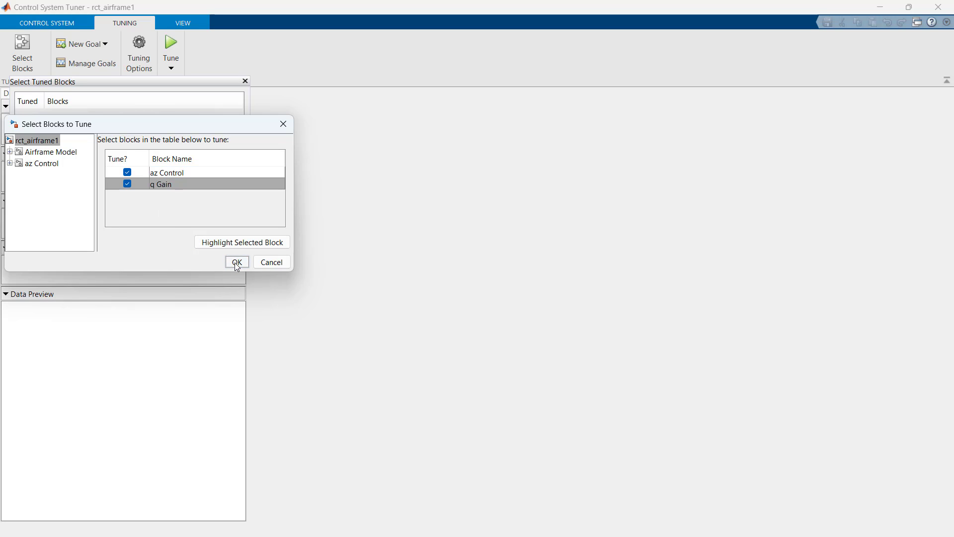
pyautogui.click(237, 262)
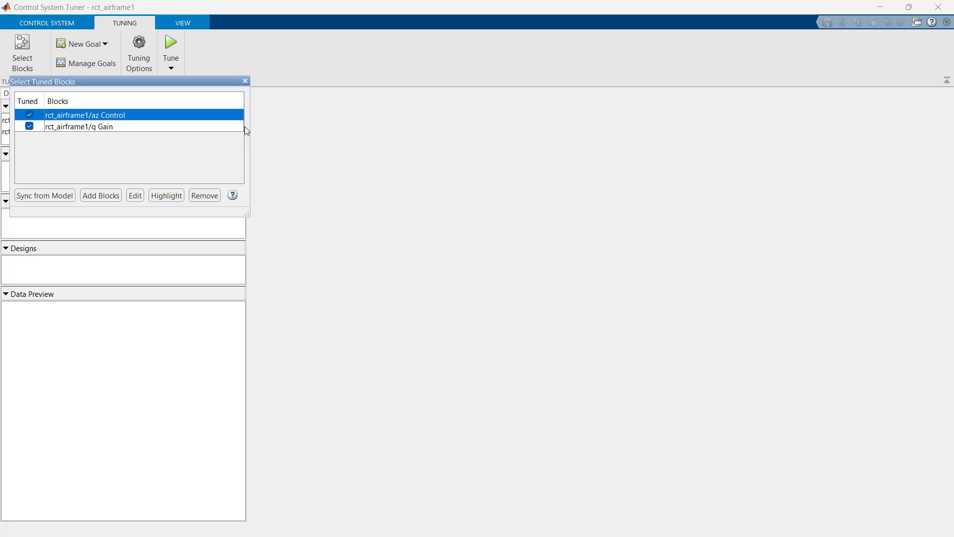
pyautogui.click(244, 80)
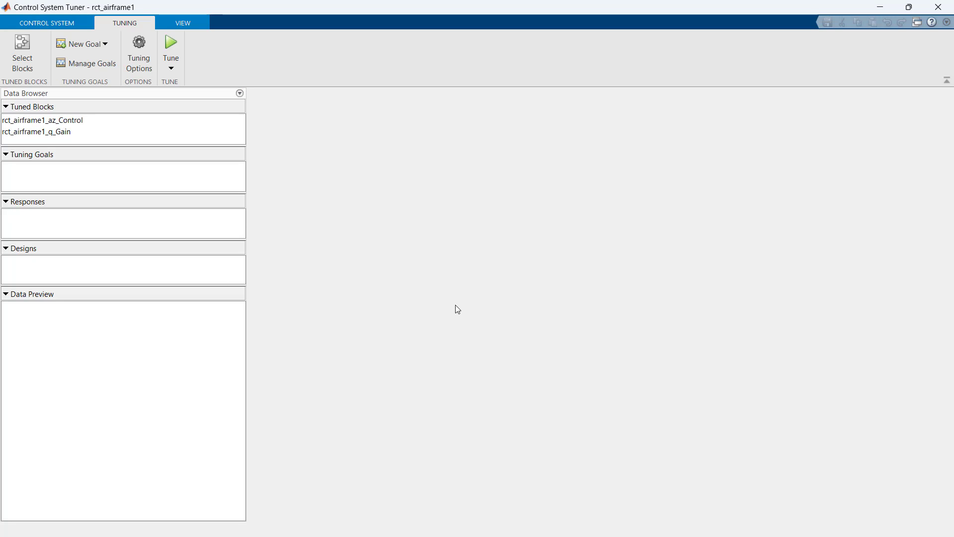
pyautogui.moveTo(297, 218)
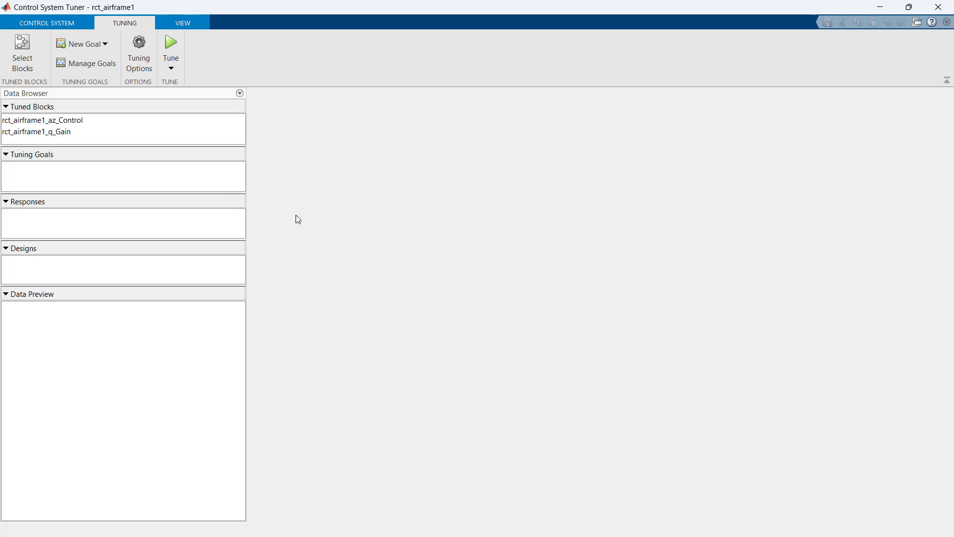
# Step: Create StepTrackingGoal1 with az ref as the step input and az as the output
pyautogui.click(87, 44)
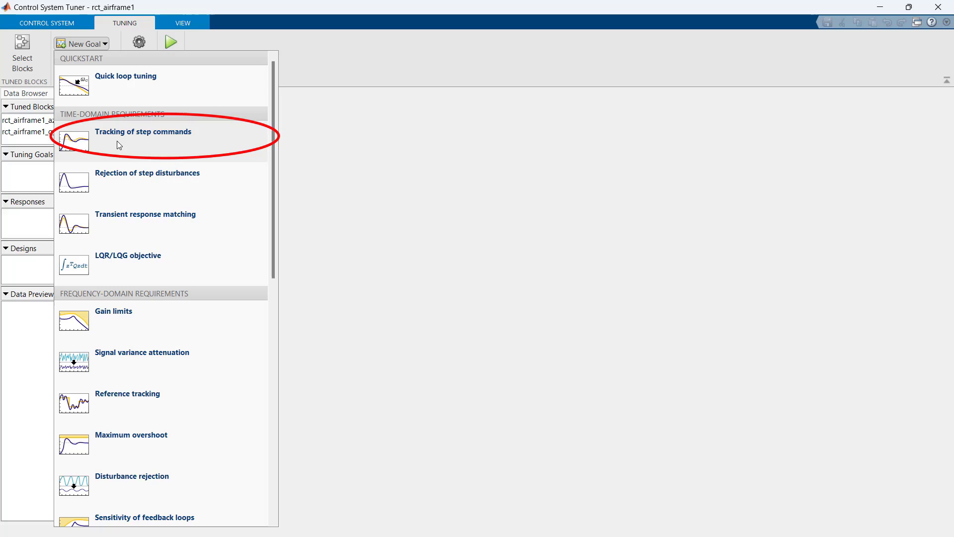
pyautogui.click(144, 132)
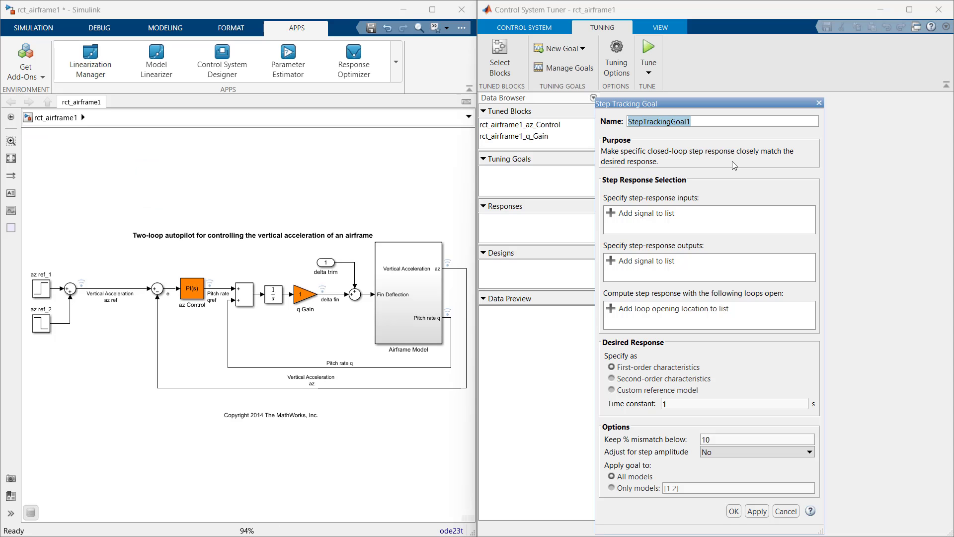
pyautogui.moveTo(487, 219)
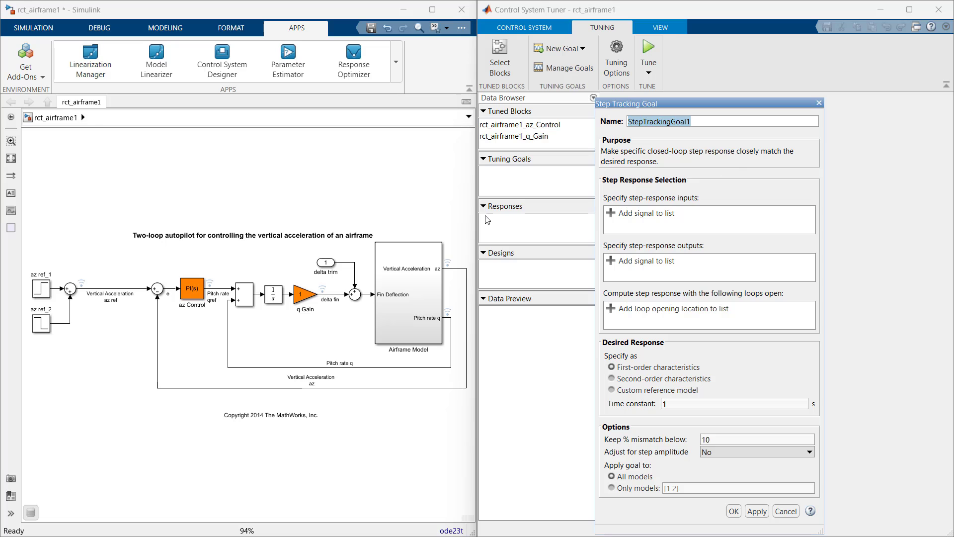
pyautogui.moveTo(140, 290)
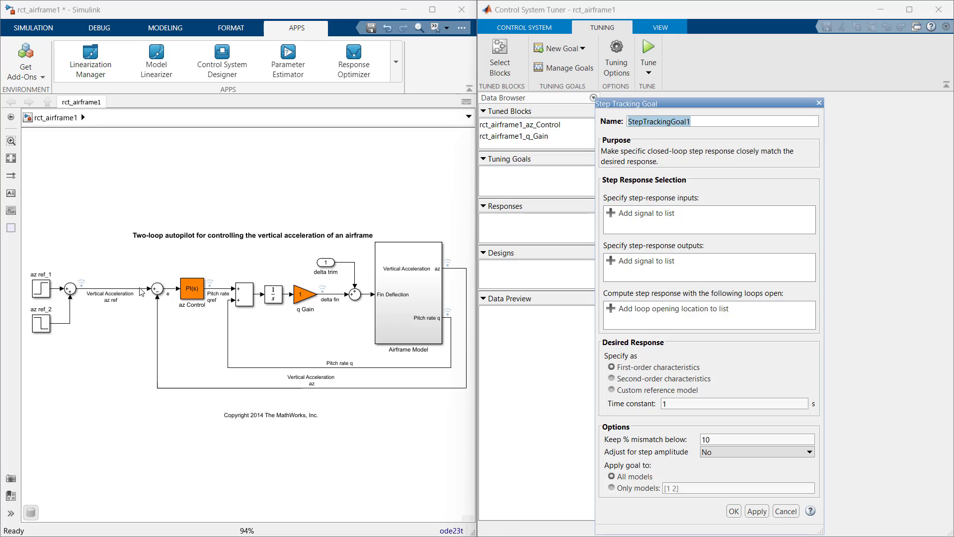
pyautogui.click(110, 289)
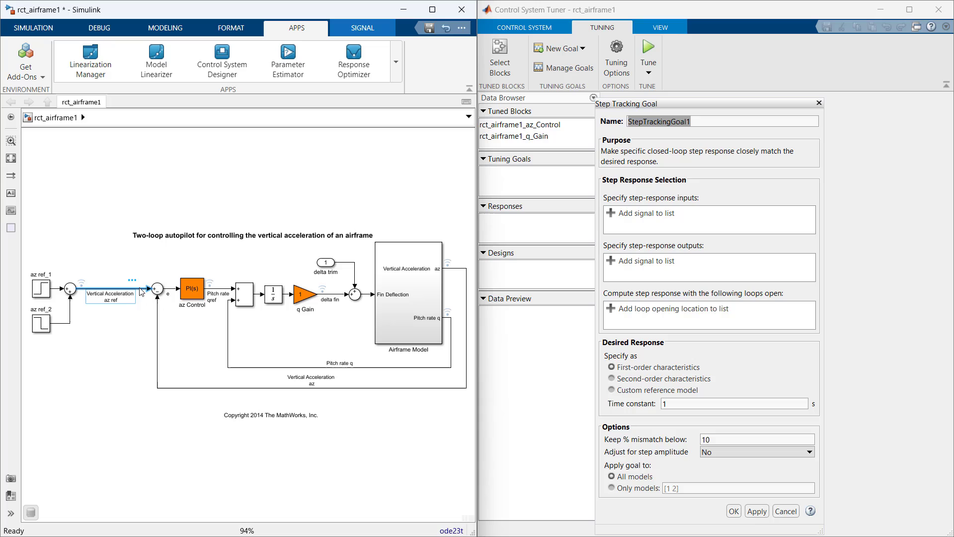
pyautogui.moveTo(460, 273)
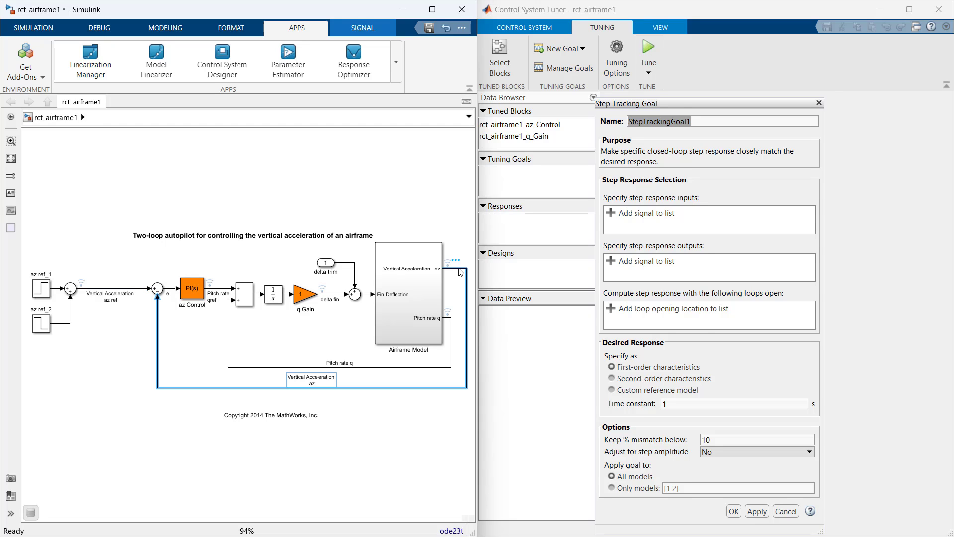
pyautogui.click(653, 208)
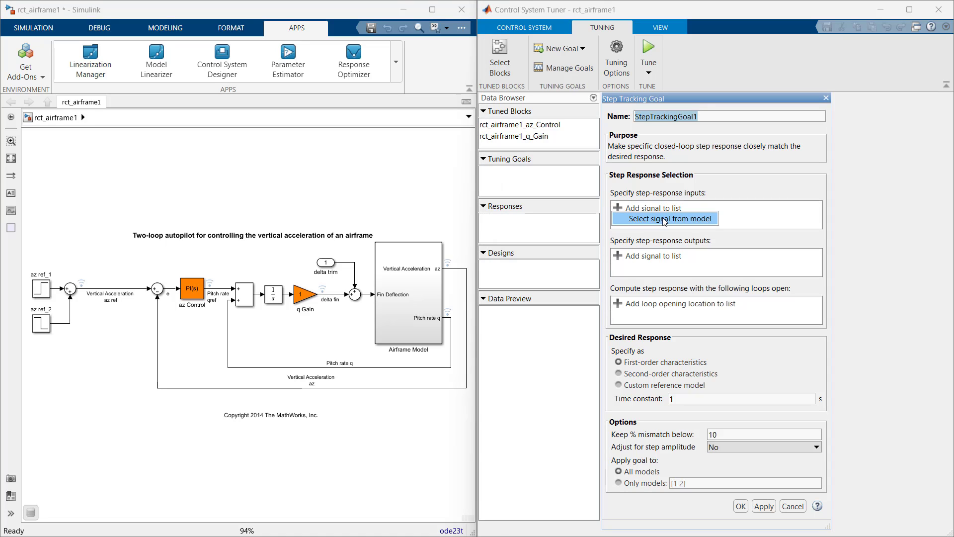
pyautogui.click(665, 218)
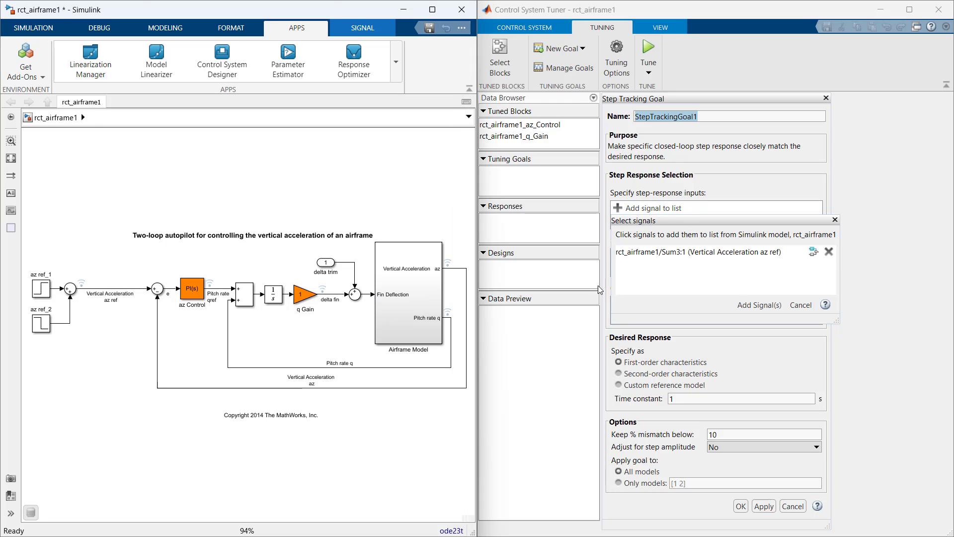
pyautogui.click(759, 305)
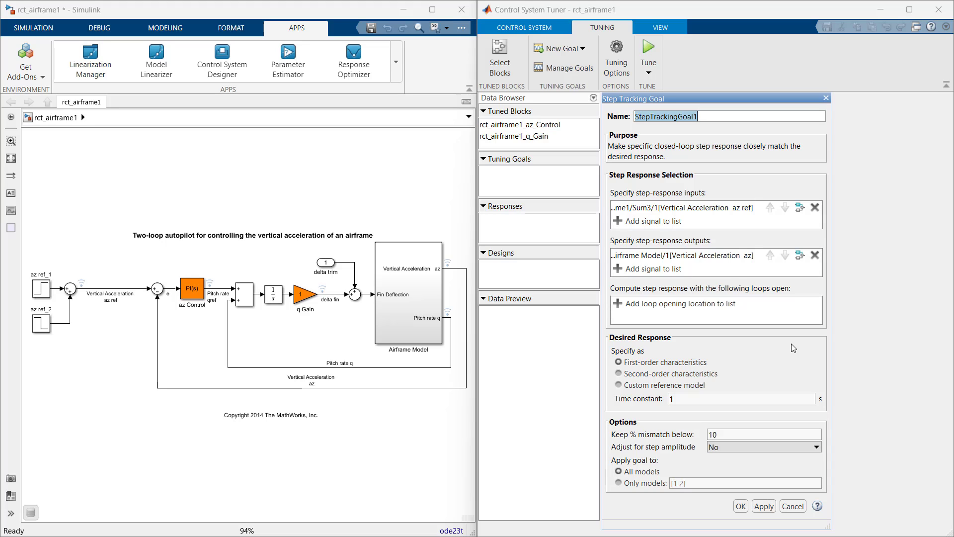
pyautogui.moveTo(765, 376)
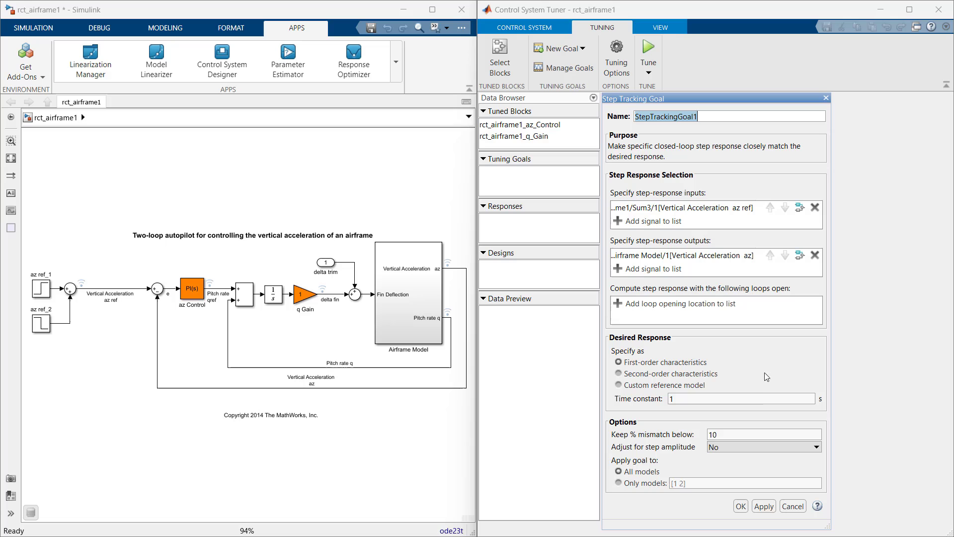
pyautogui.click(740, 399)
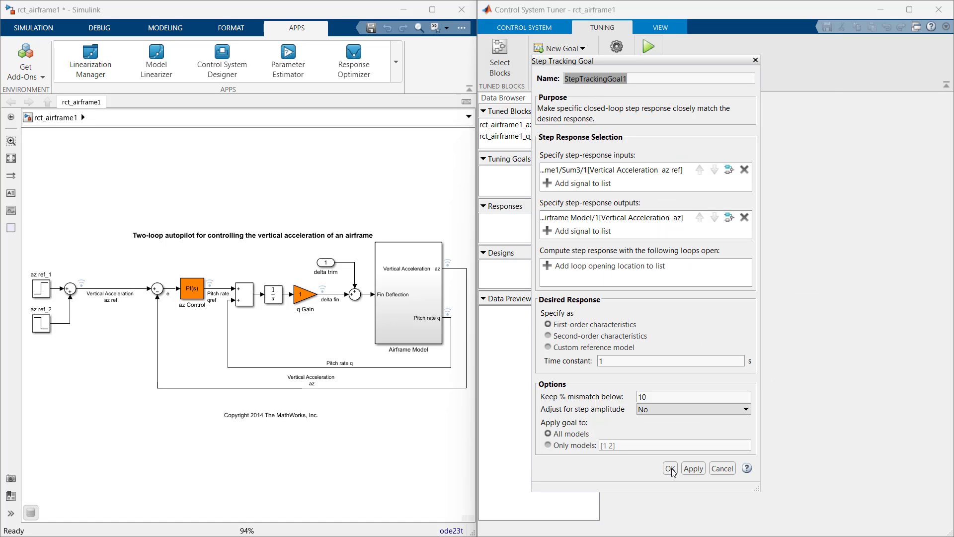
pyautogui.click(670, 468)
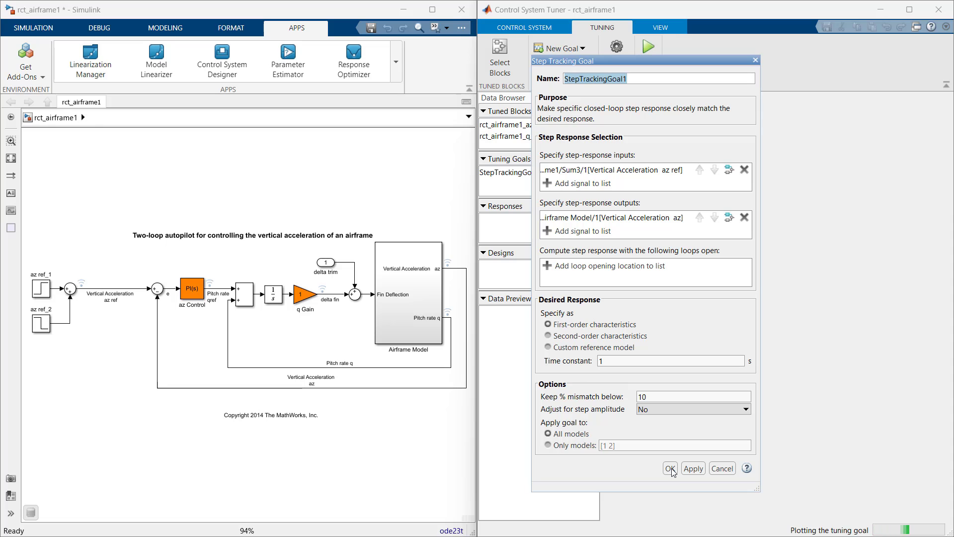
# Step: Maximize the tuner, run Tune, and view the tuning report (soft goal 0.46571)
pyautogui.click(669, 468)
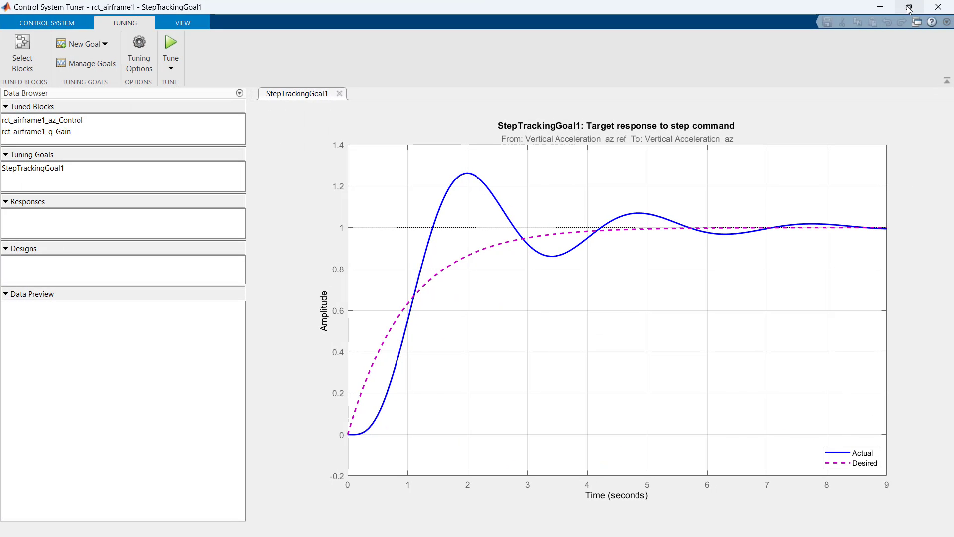
pyautogui.moveTo(843, 265)
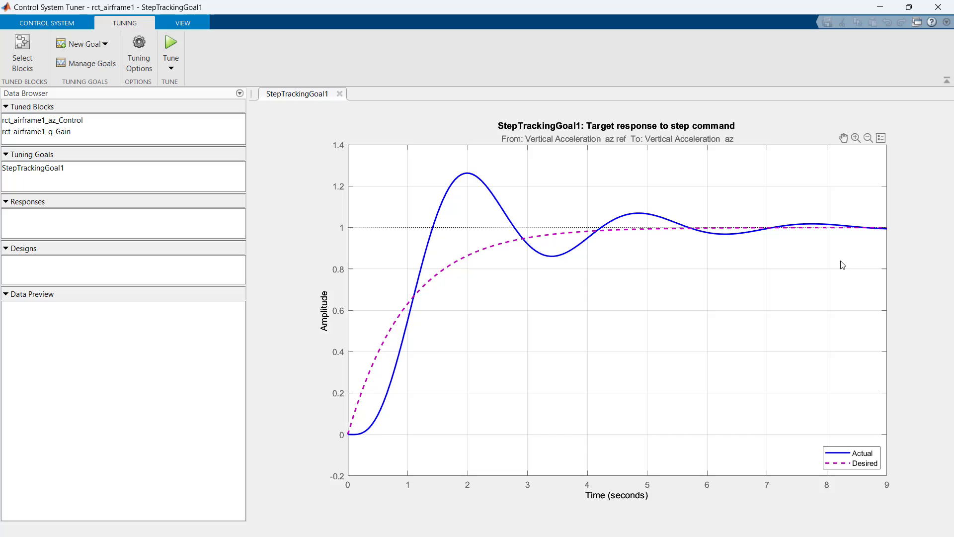
pyautogui.moveTo(656, 323)
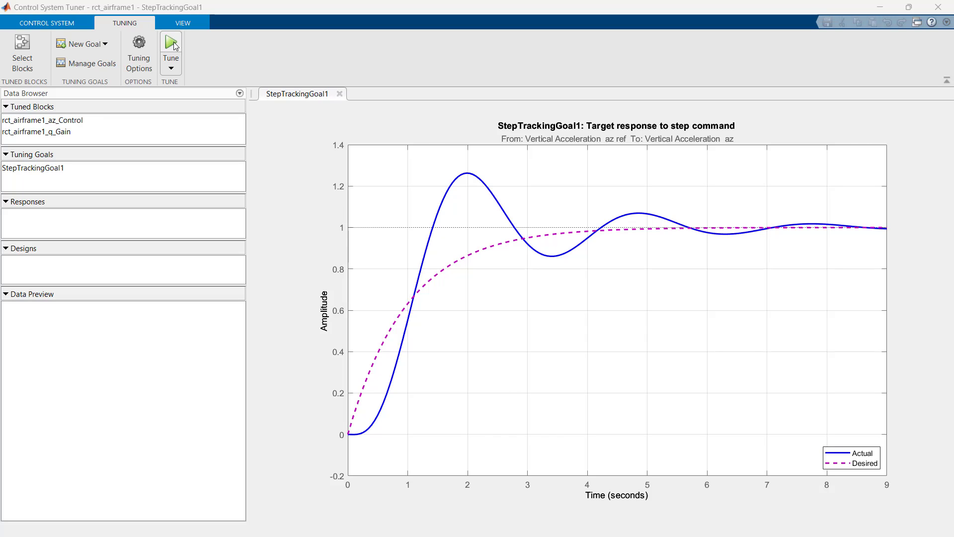
pyautogui.click(170, 41)
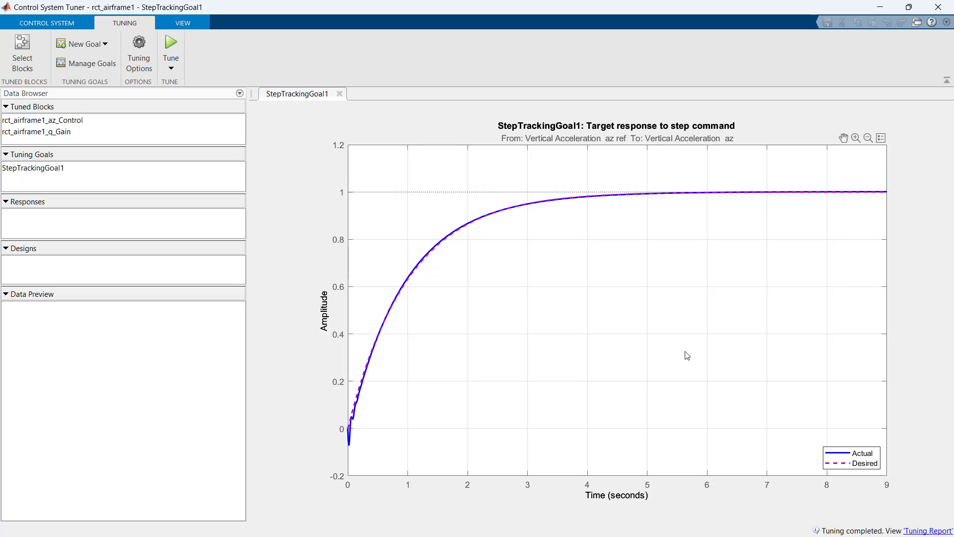
pyautogui.moveTo(824, 434)
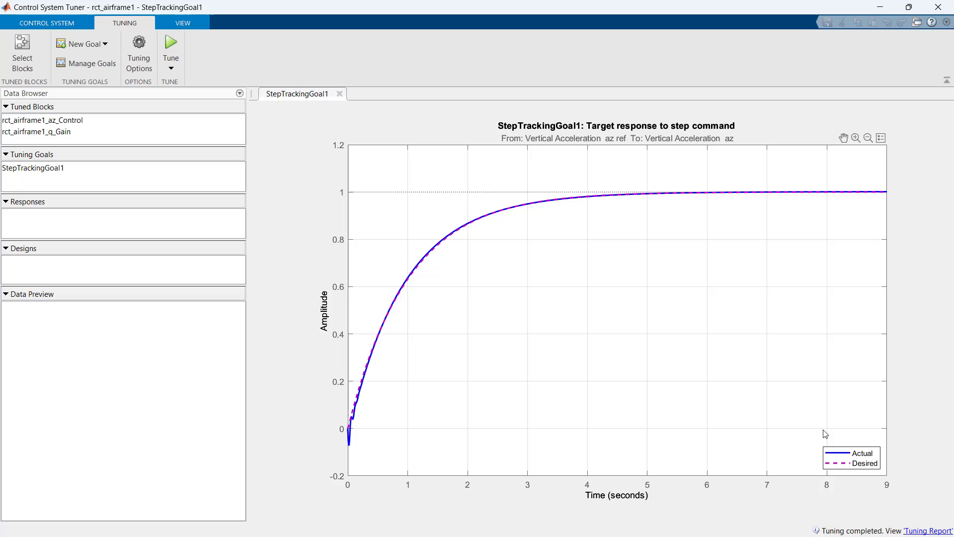
pyautogui.click(929, 531)
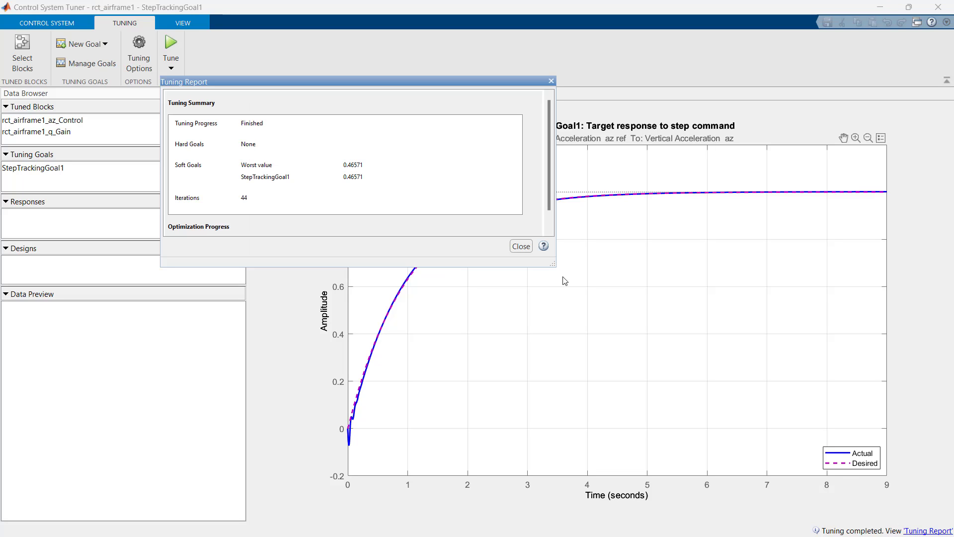
pyautogui.moveTo(435, 182)
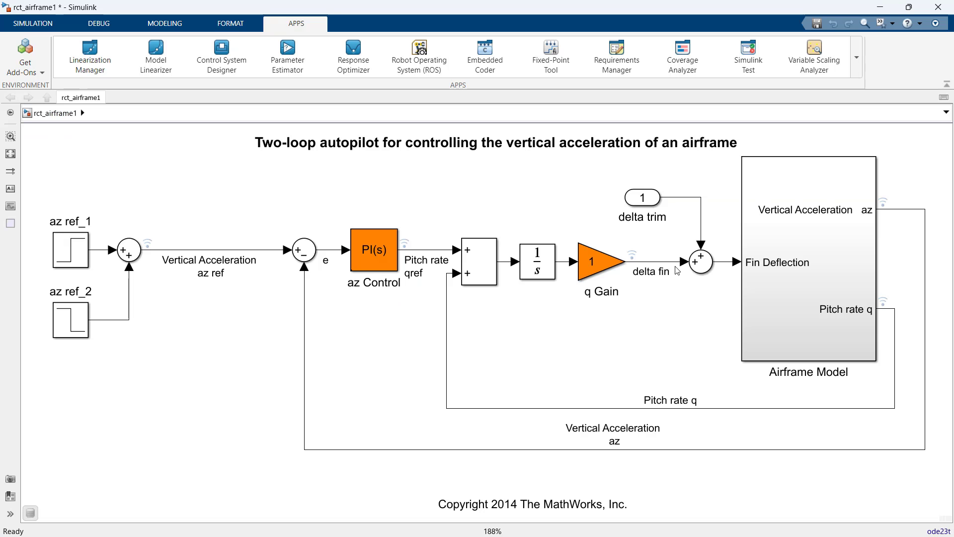
pyautogui.click(374, 249)
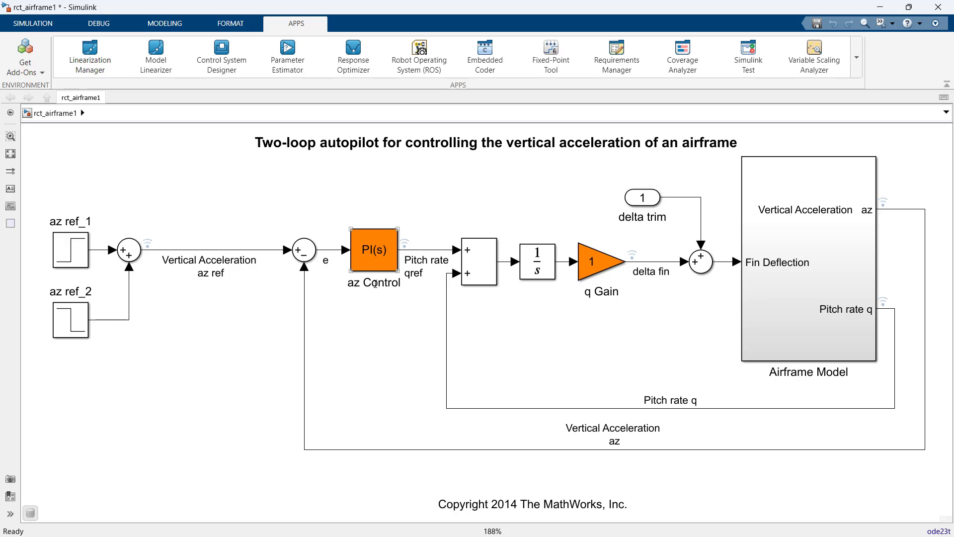
pyautogui.moveTo(391, 256)
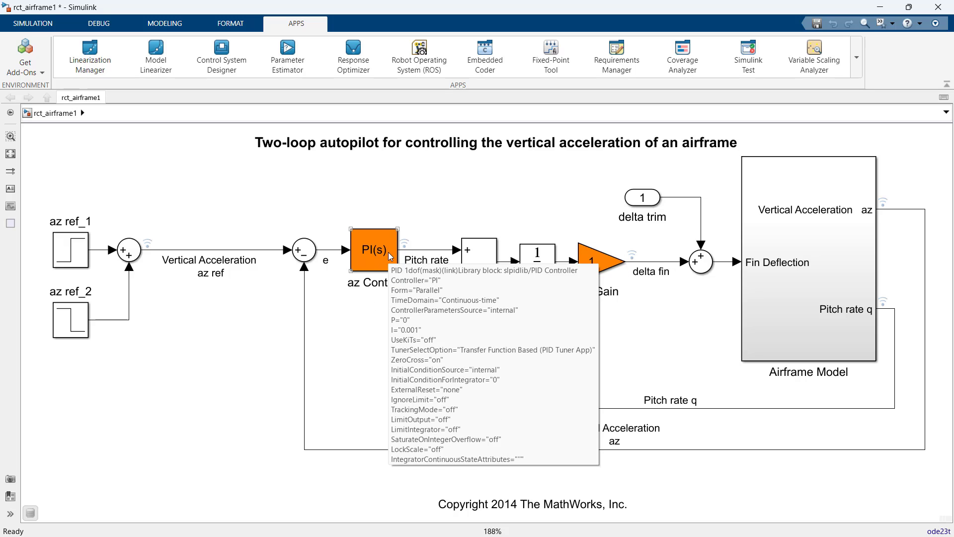
pyautogui.doubleClick(373, 250)
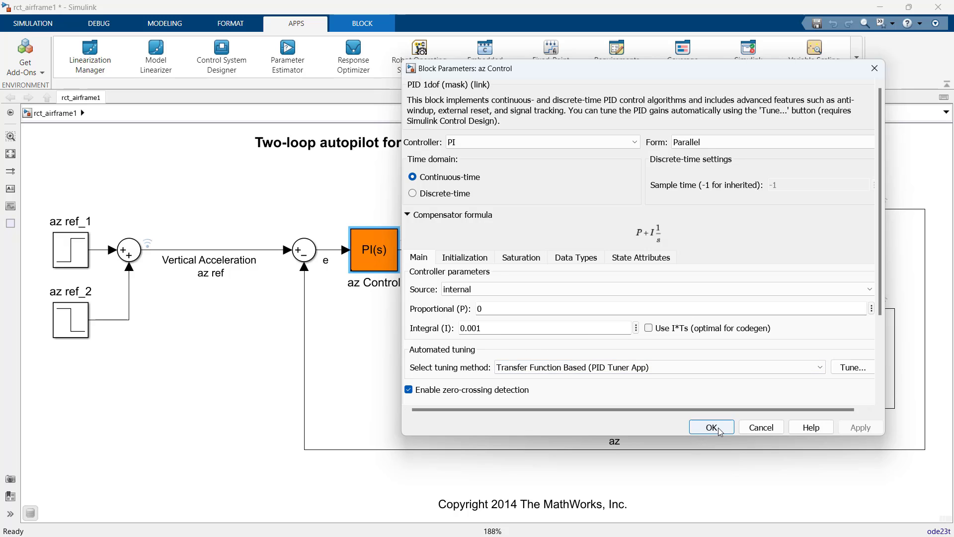
pyautogui.click(711, 427)
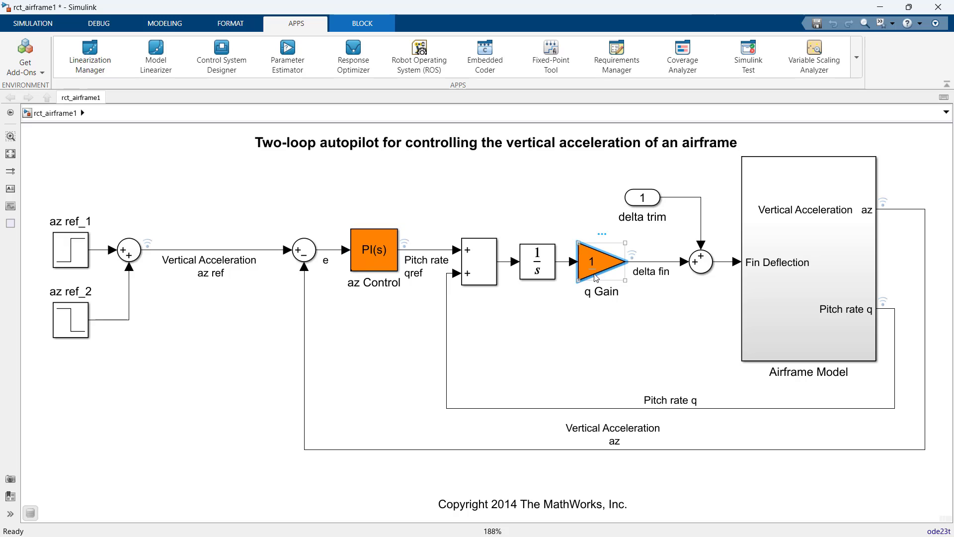
pyautogui.doubleClick(594, 261)
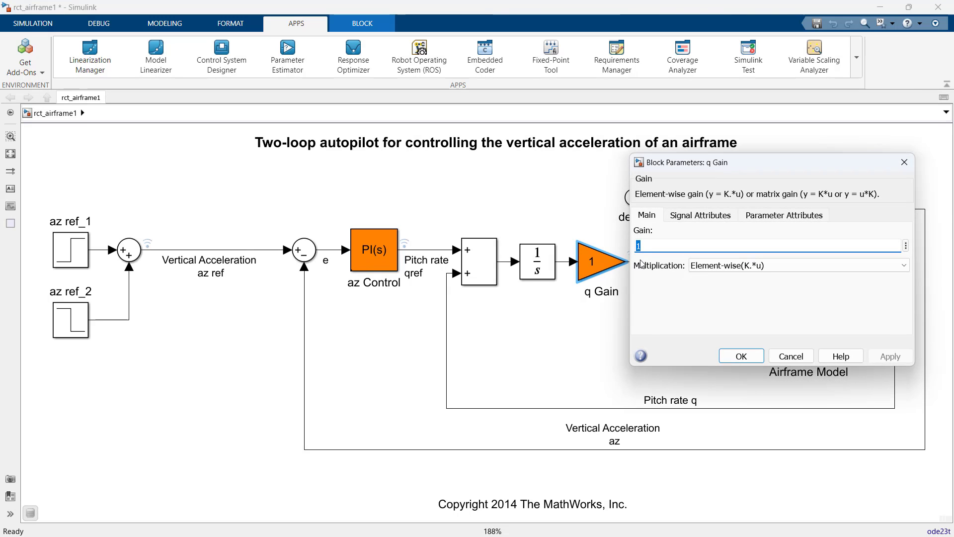
pyautogui.click(740, 356)
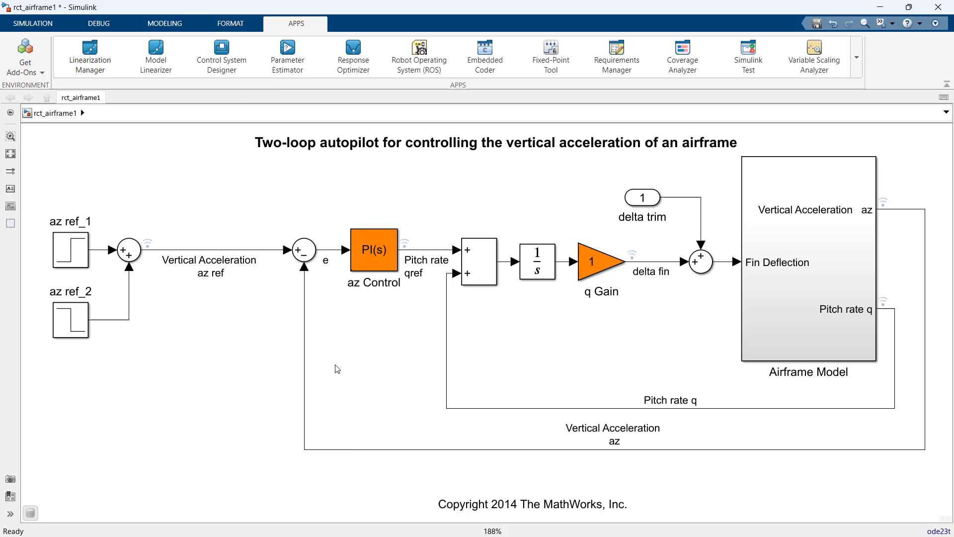
# Step: Write the tuned gains back to the Simulink model and open az Control to check them
pyautogui.click(221, 52)
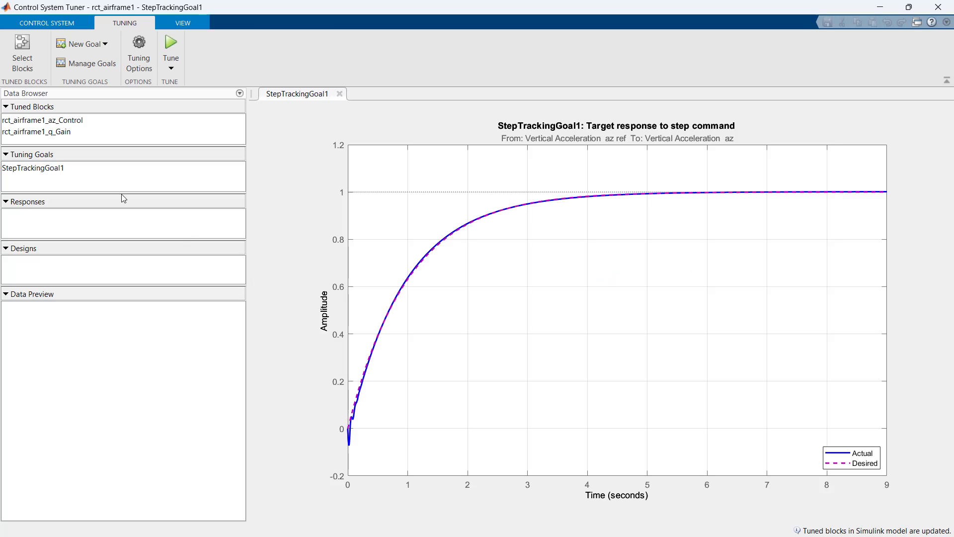
pyautogui.click(46, 23)
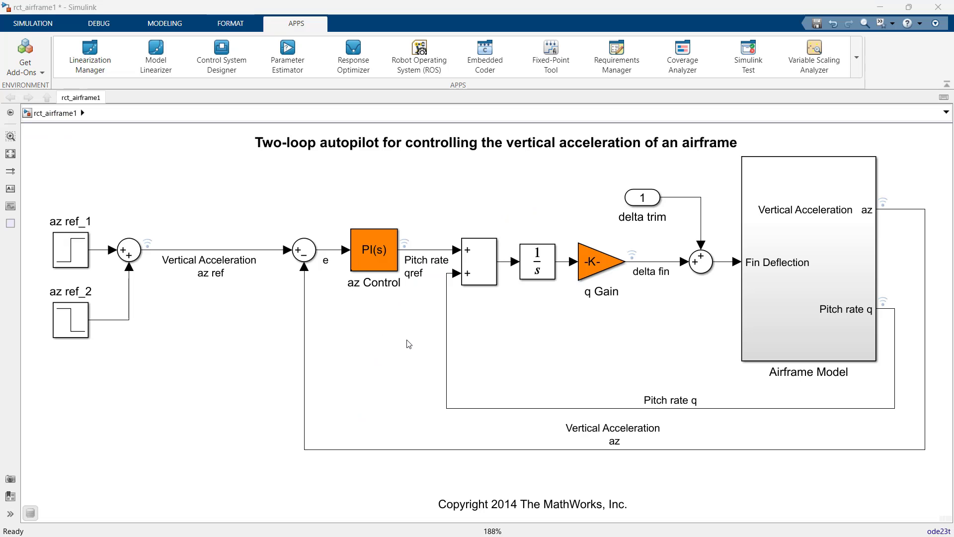
pyautogui.click(376, 257)
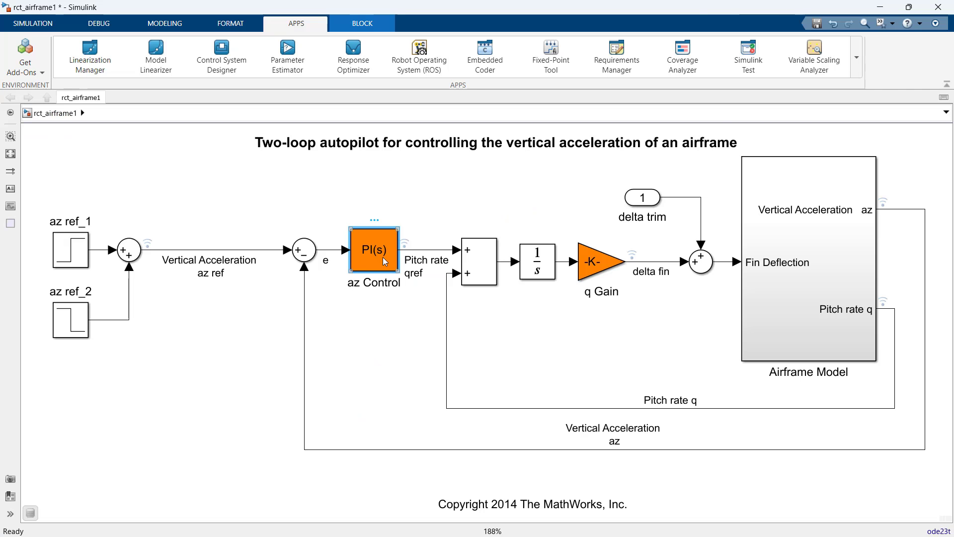
pyautogui.doubleClick(374, 250)
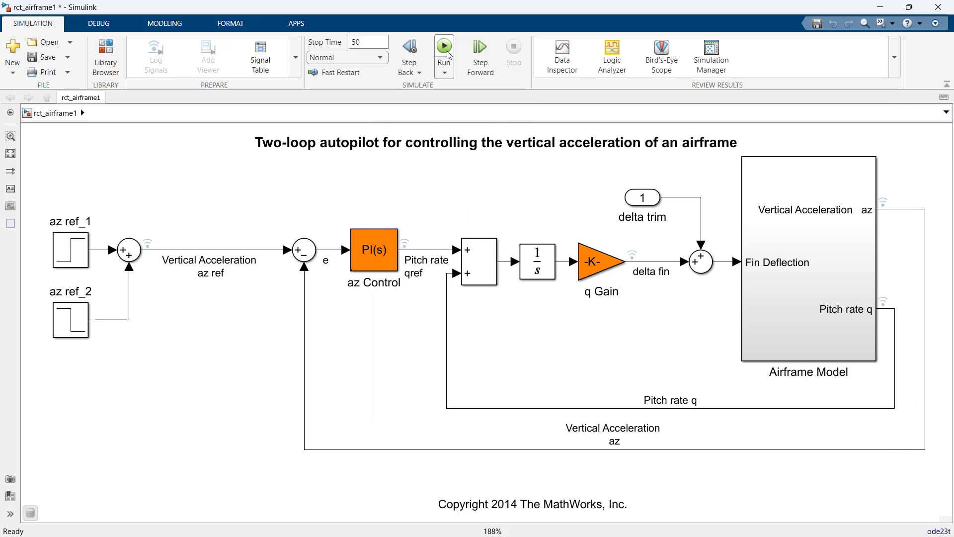
pyautogui.moveTo(448, 53)
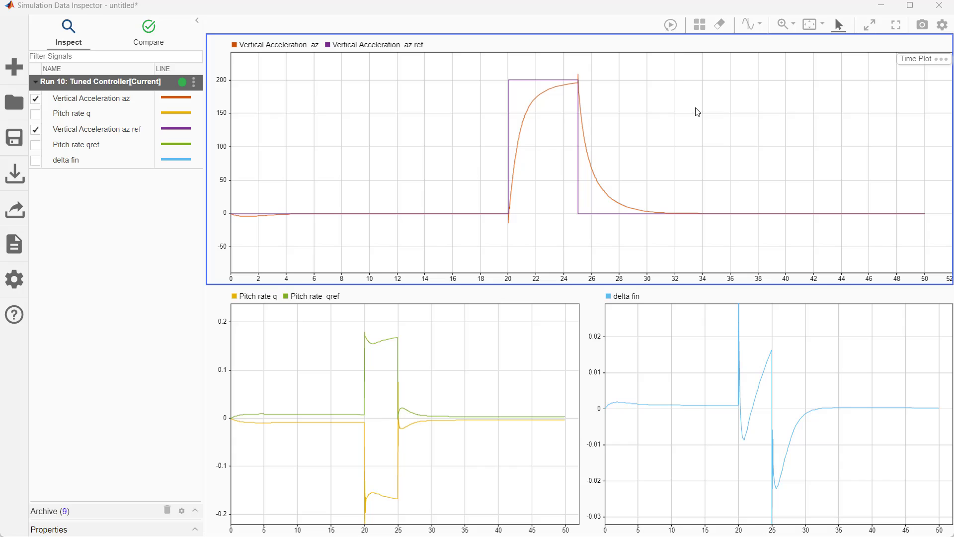
pyautogui.moveTo(555, 223)
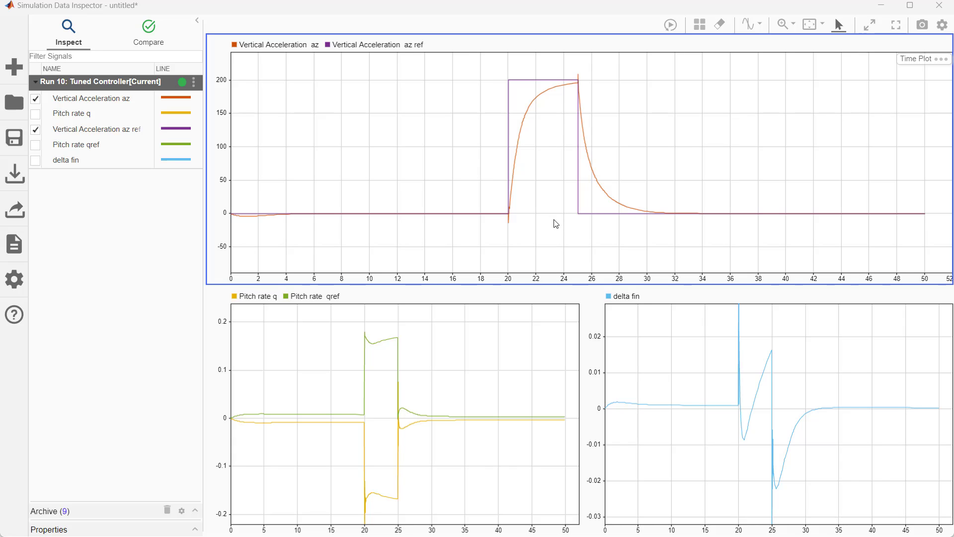
pyautogui.moveTo(503, 230)
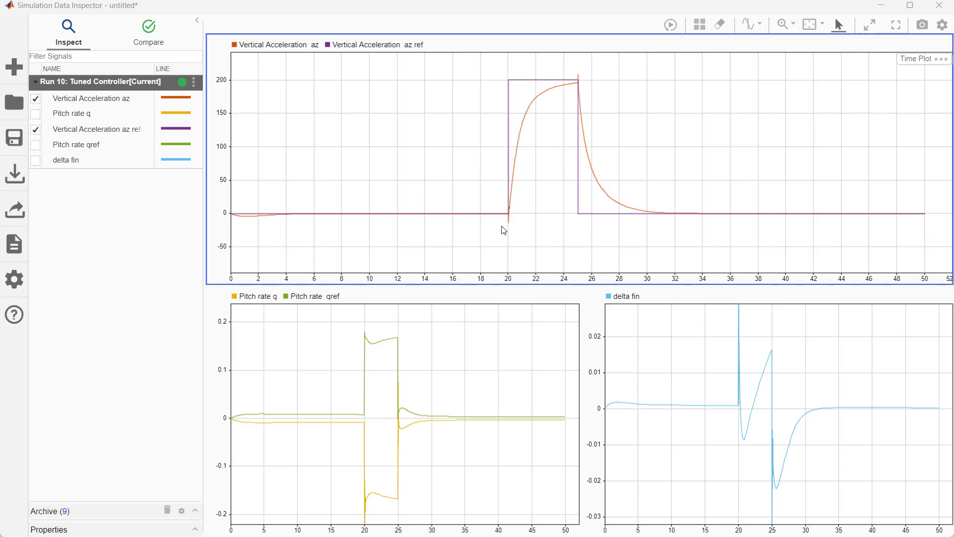
pyautogui.moveTo(507, 464)
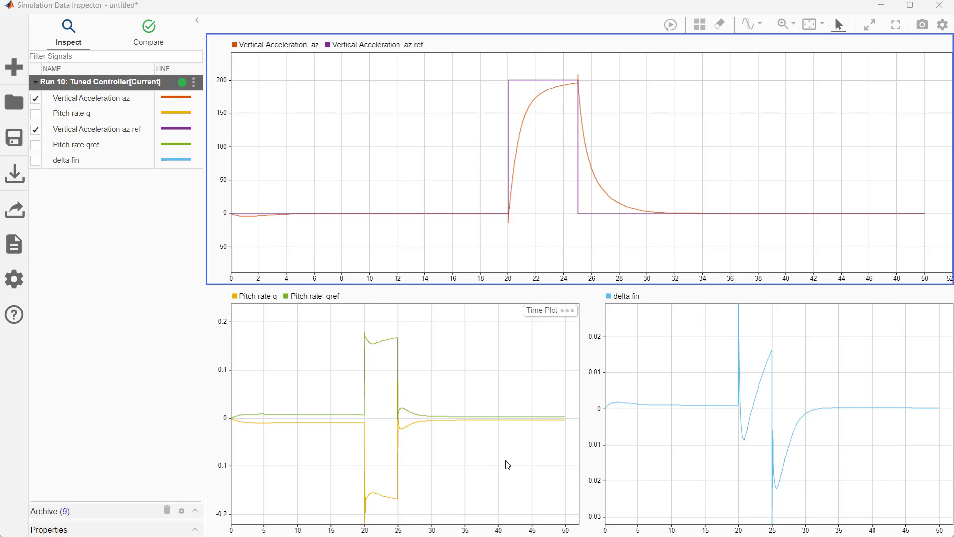
pyautogui.moveTo(635, 458)
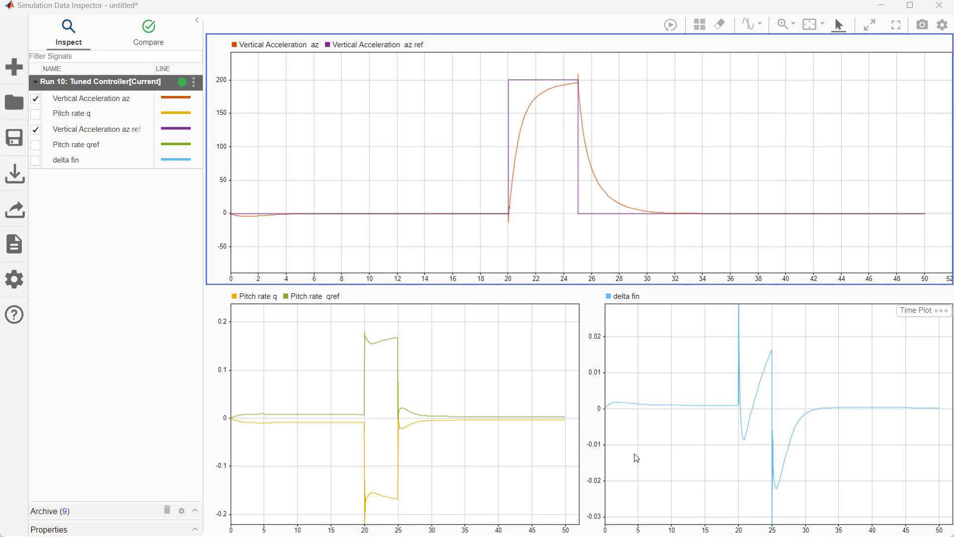
pyautogui.moveTo(828, 368)
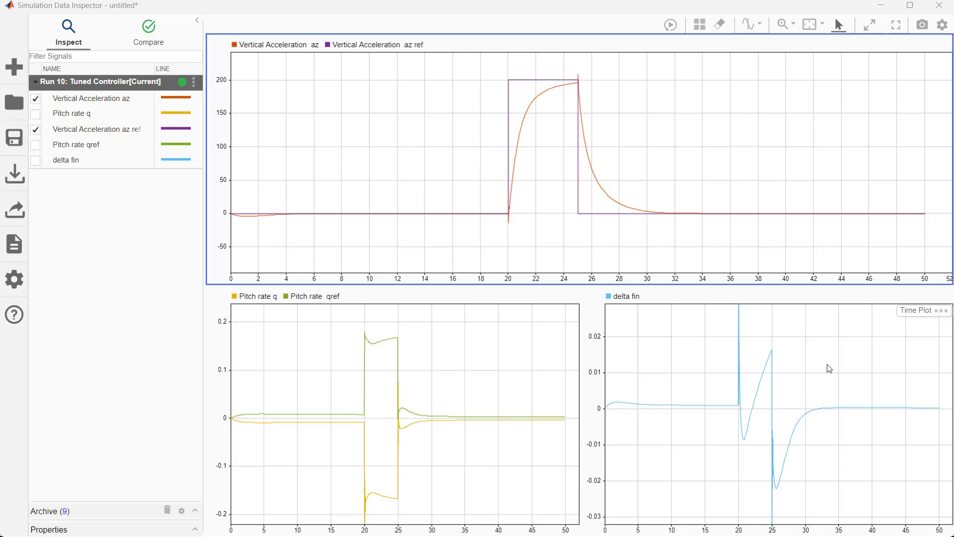